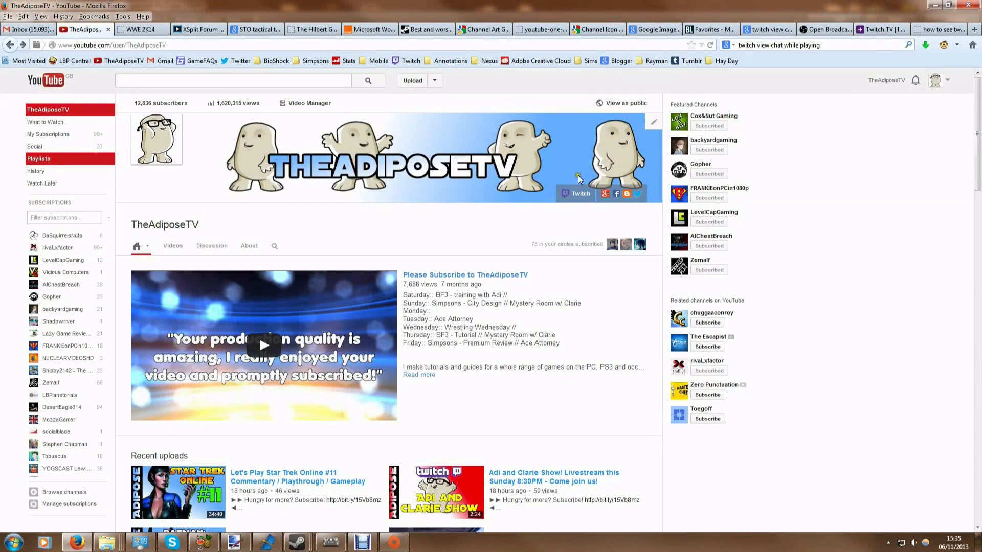
mouse_move(253, 124)
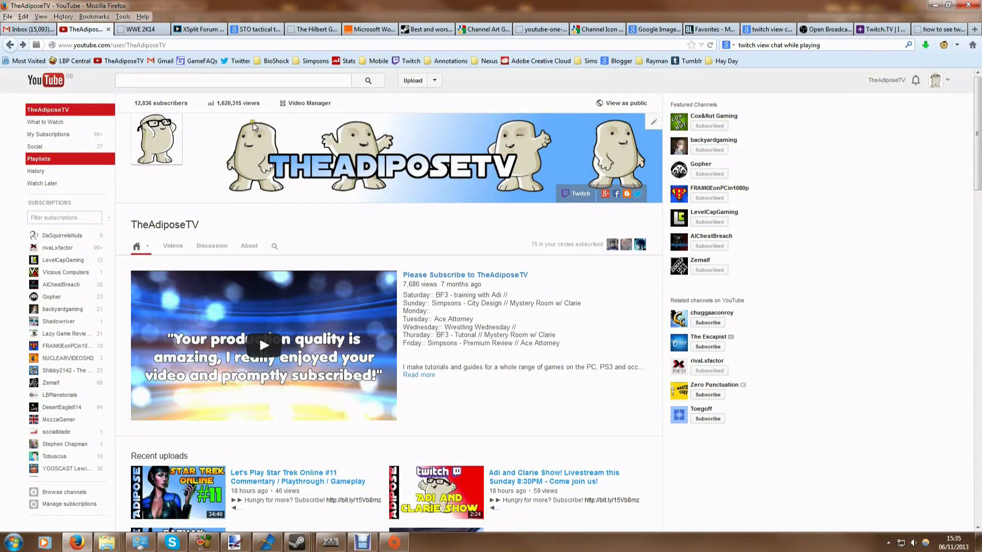
mouse_move(590, 156)
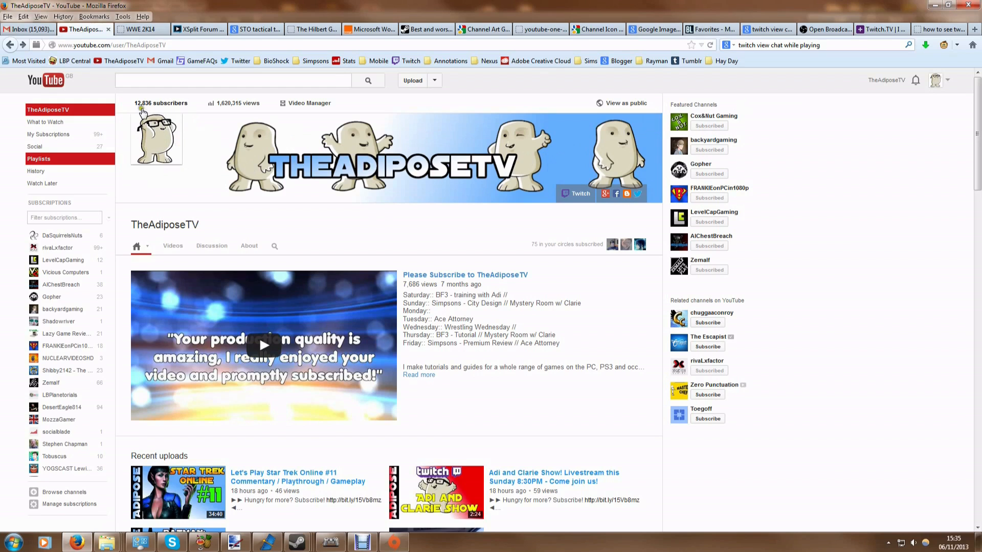
mouse_move(168, 141)
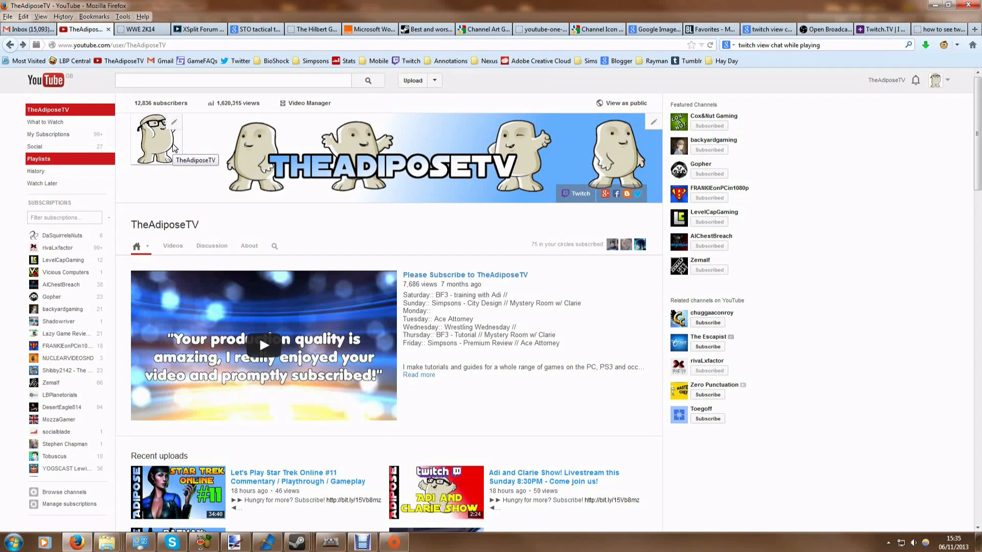
mouse_move(427, 152)
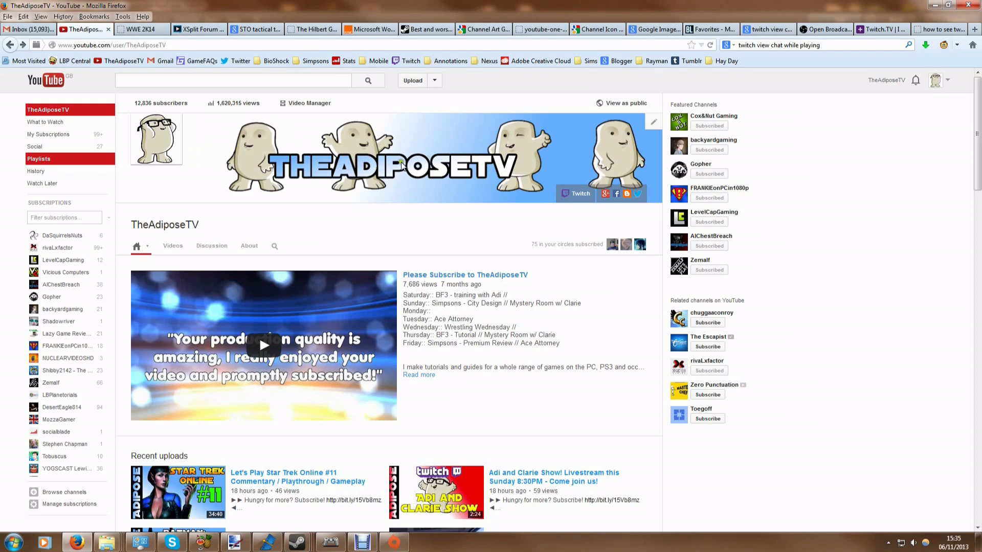
mouse_move(173, 121)
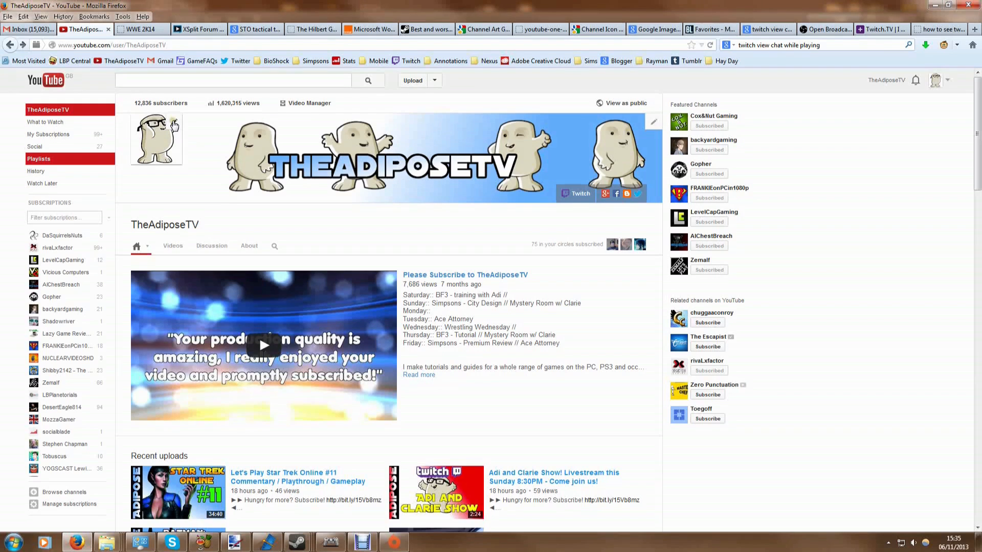
mouse_move(179, 130)
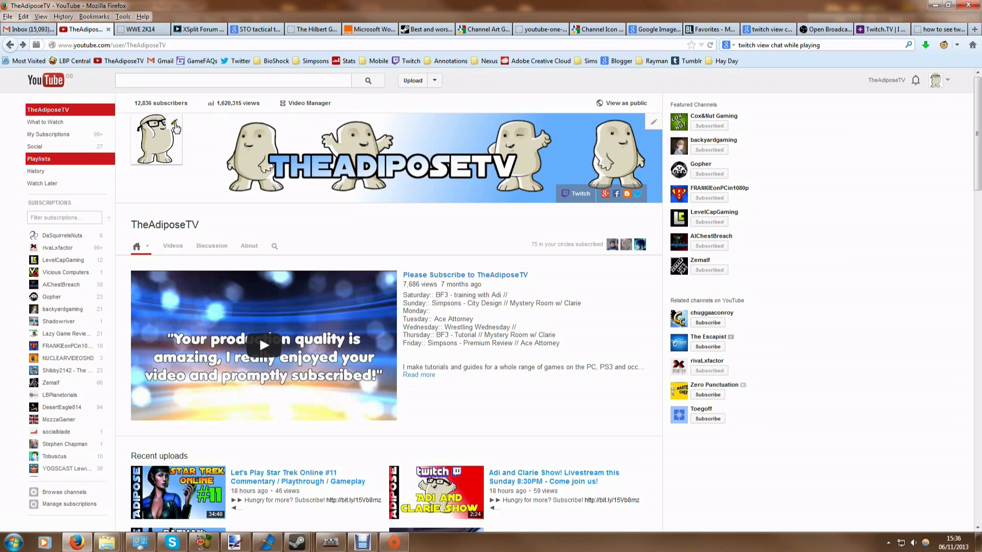
- Start editing the channel icon, bringing up the Google+ linking notice
click(174, 125)
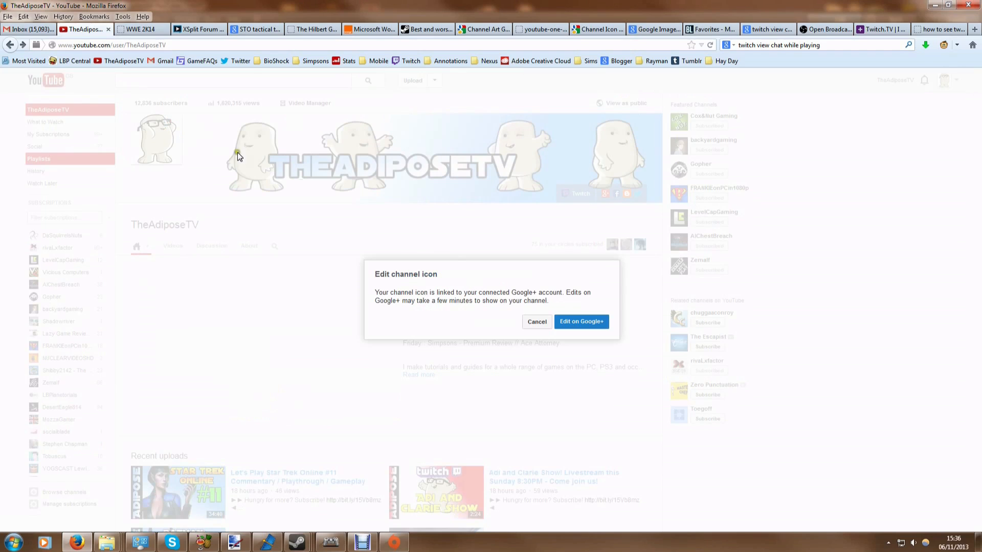
mouse_move(412, 289)
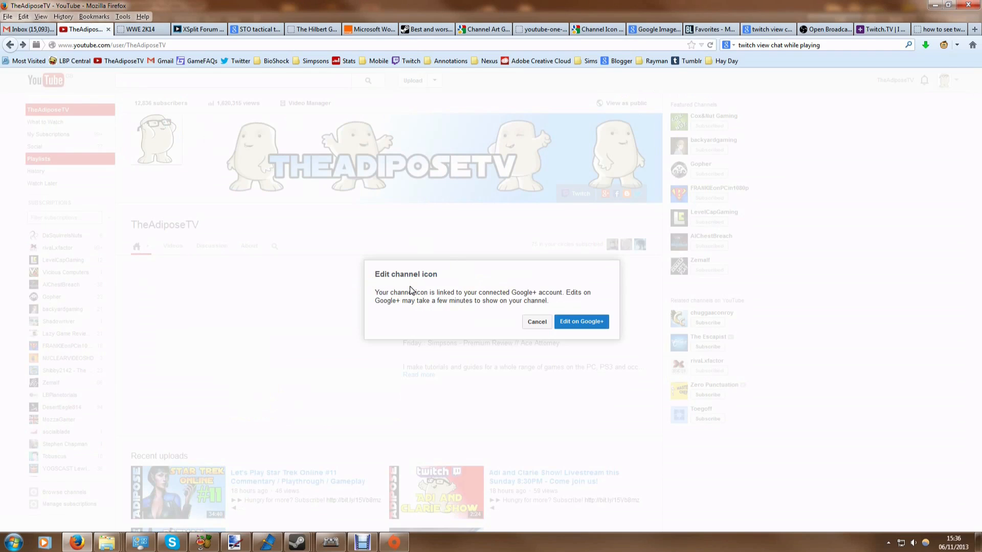
mouse_move(402, 289)
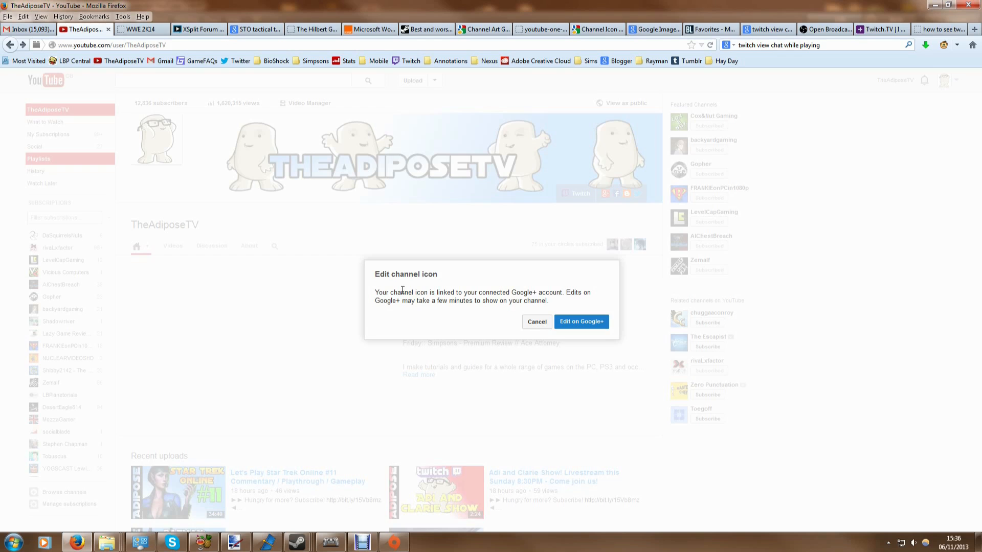
mouse_move(581, 322)
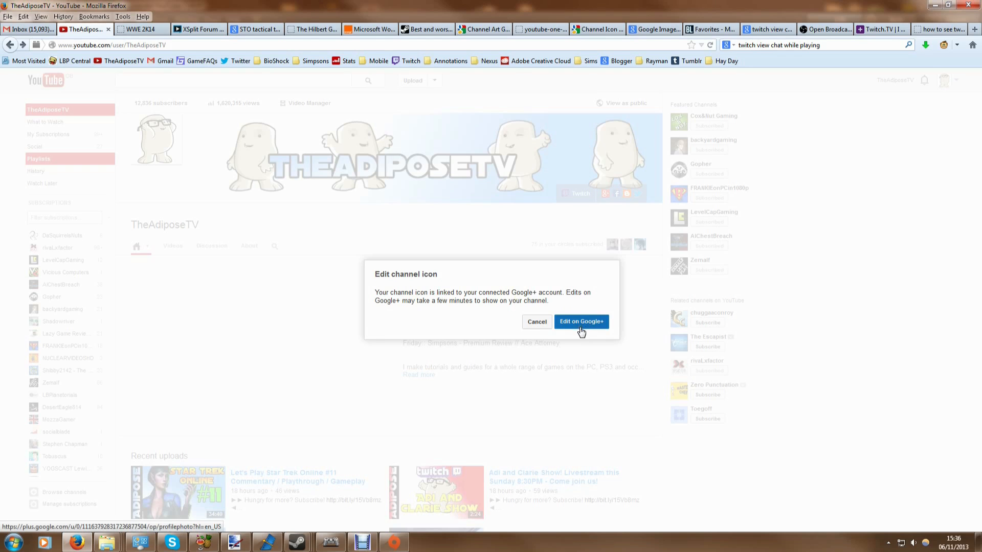
- Visit the Google+ profile photo upload, cancel it unchanged, and return to the YouTube channel page
click(582, 321)
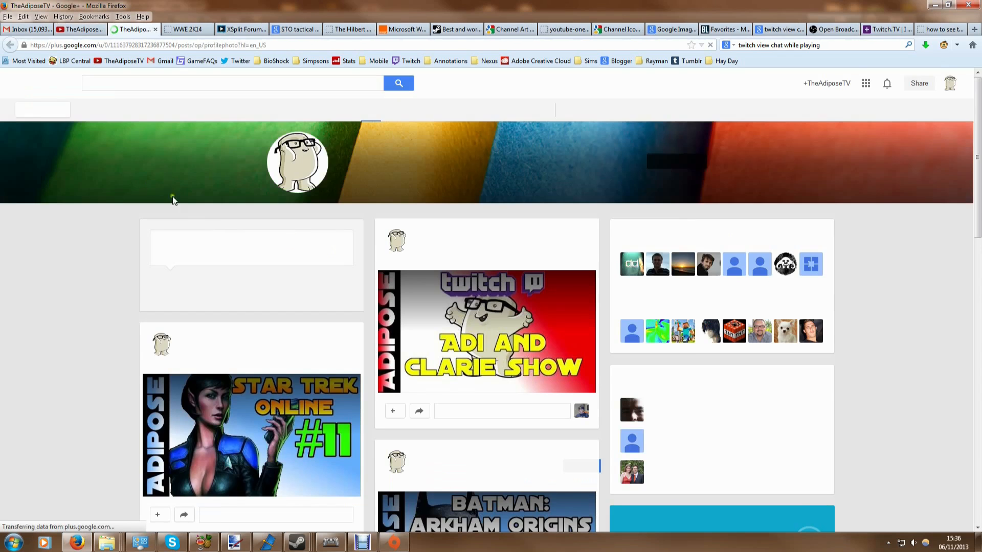
click(296, 162)
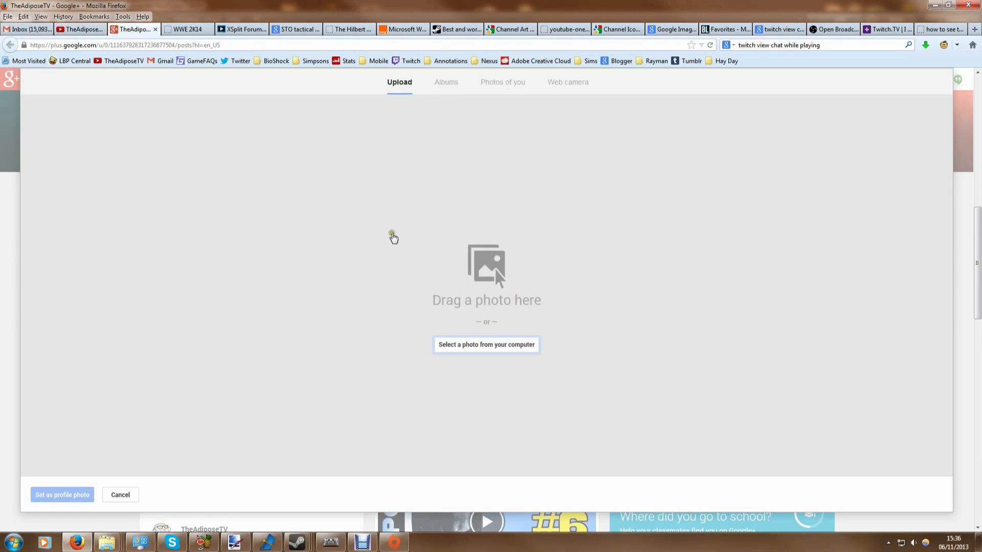
mouse_move(436, 380)
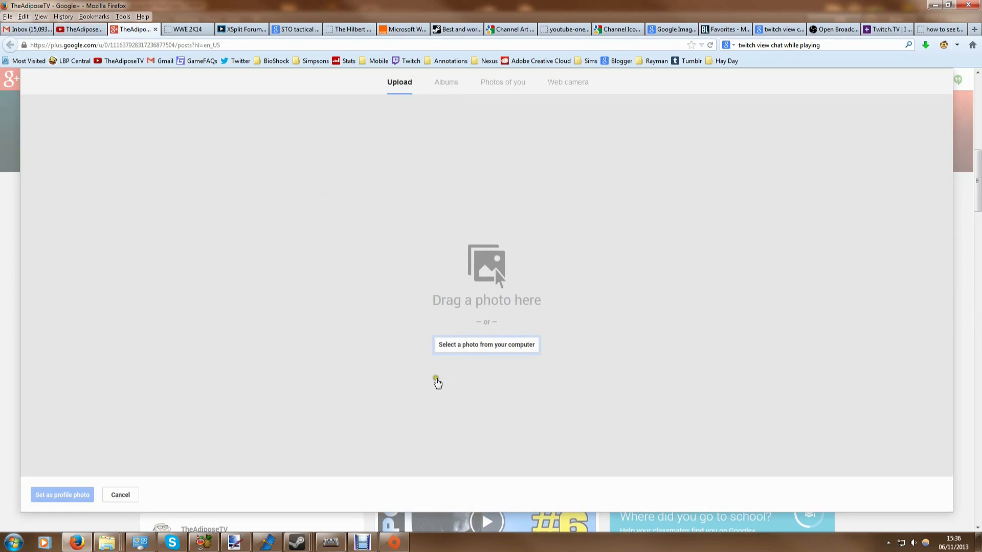
mouse_move(198, 401)
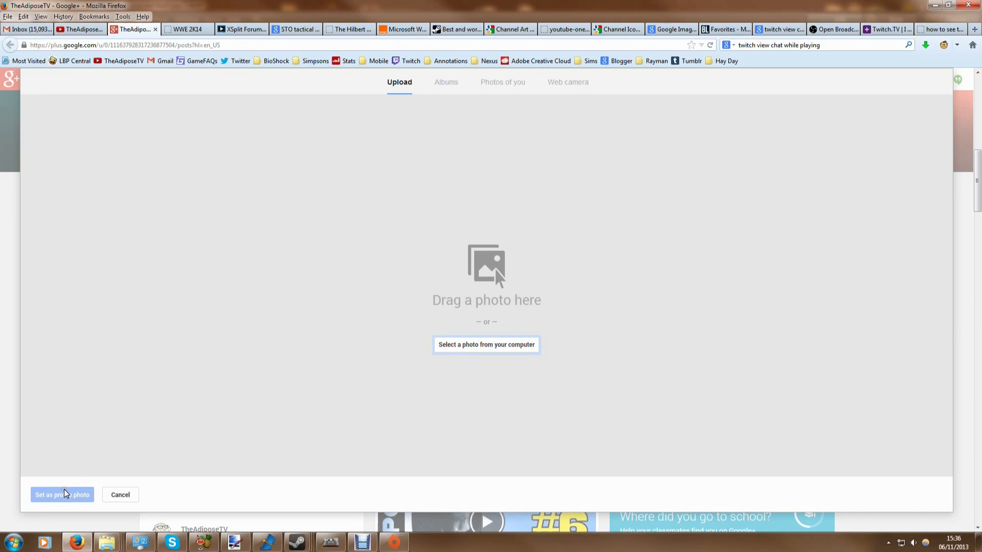
mouse_move(64, 335)
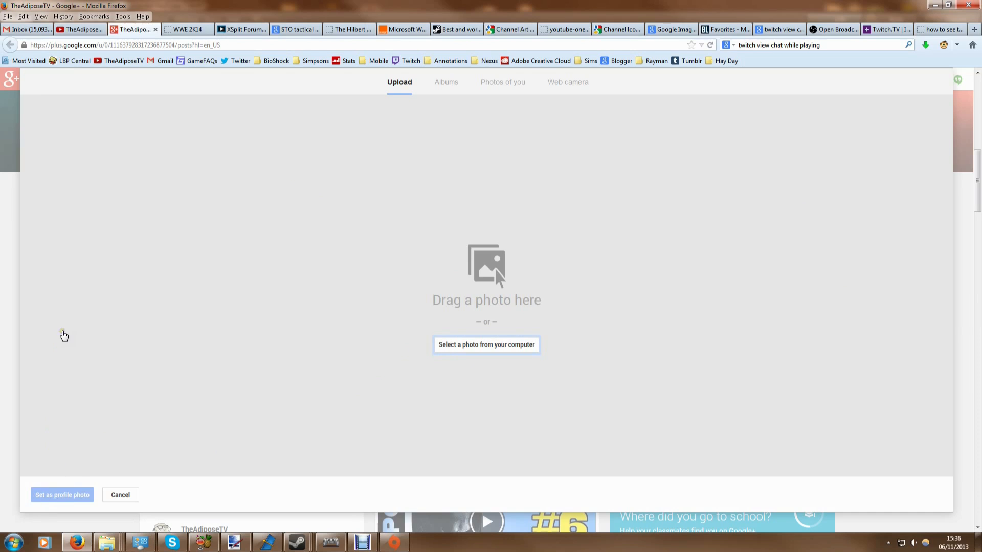
mouse_move(215, 376)
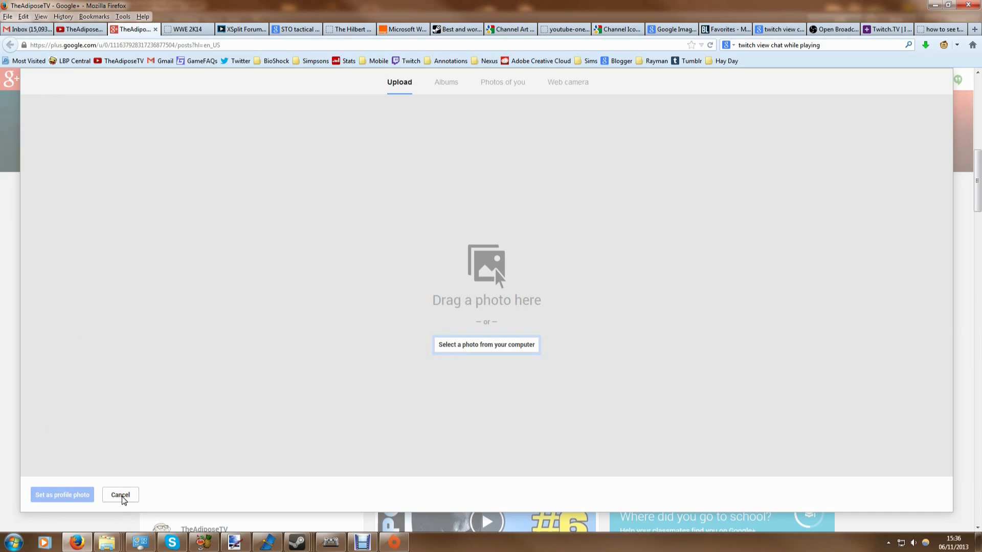
click(120, 495)
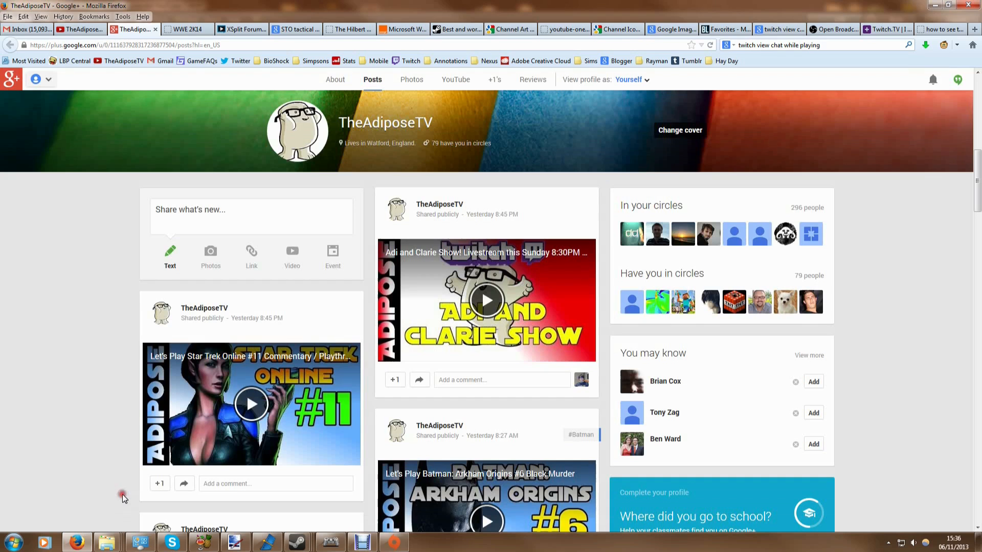
click(80, 30)
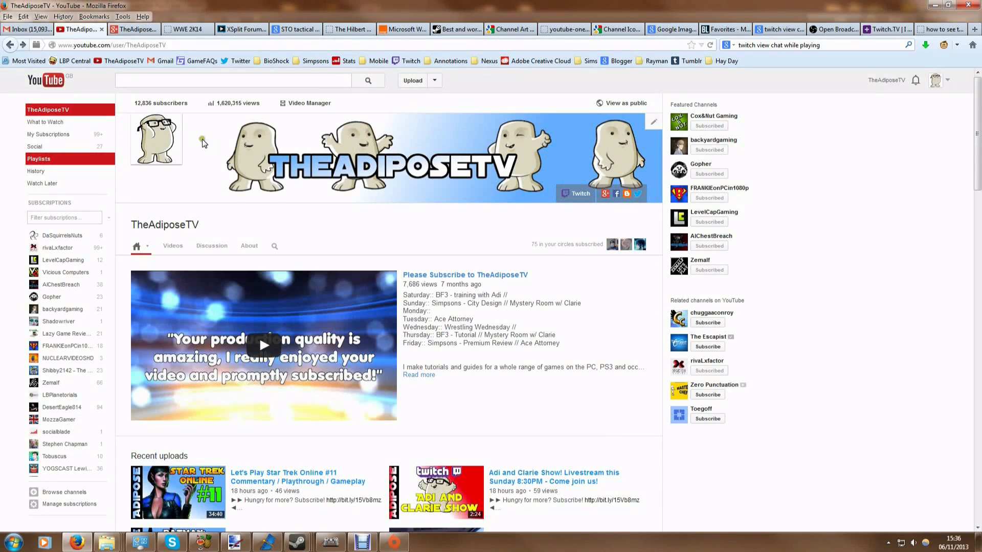
mouse_move(334, 210)
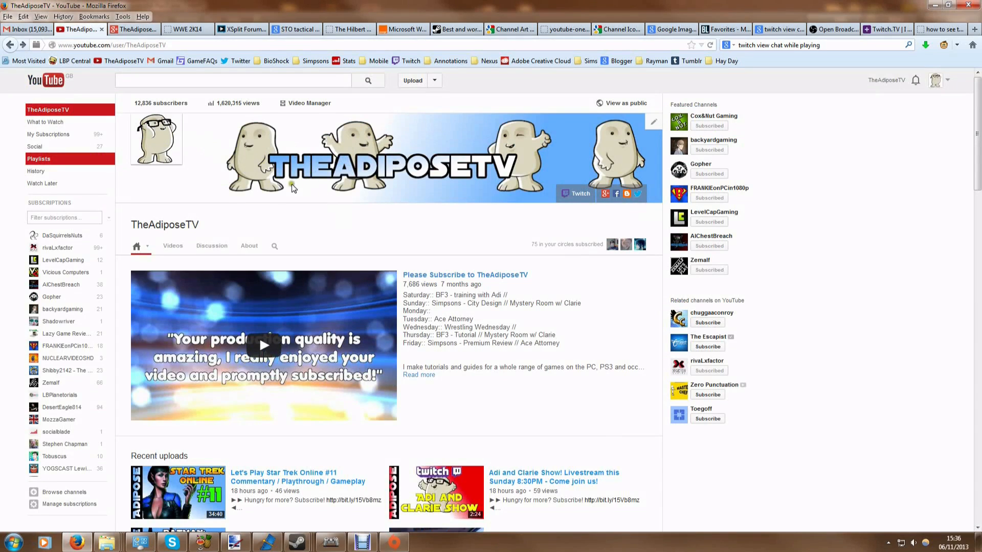
mouse_move(318, 151)
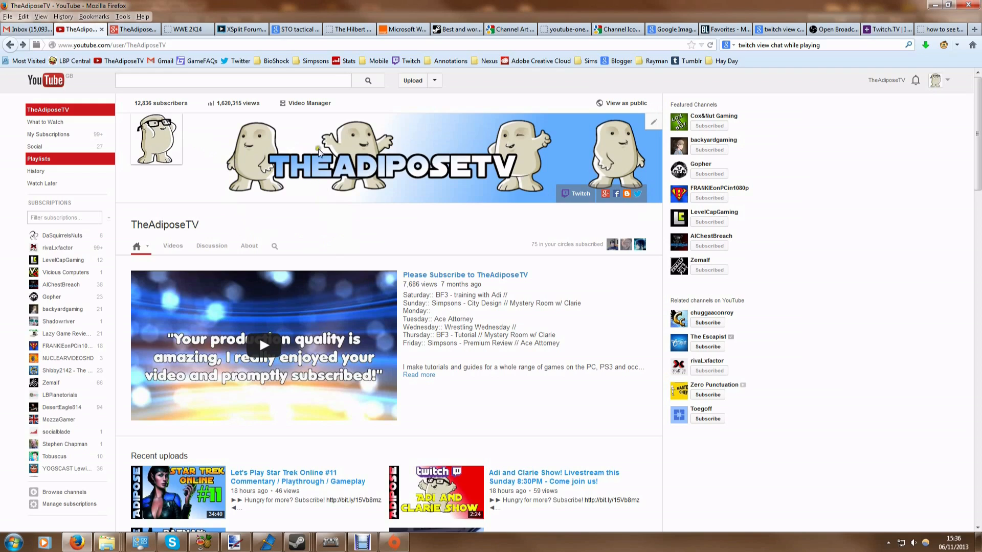
mouse_move(153, 138)
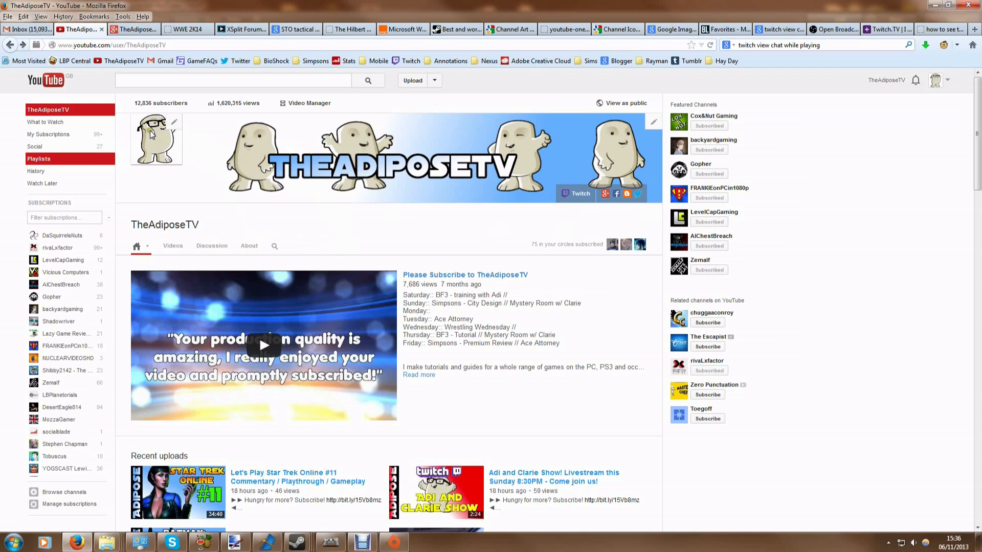
mouse_move(159, 130)
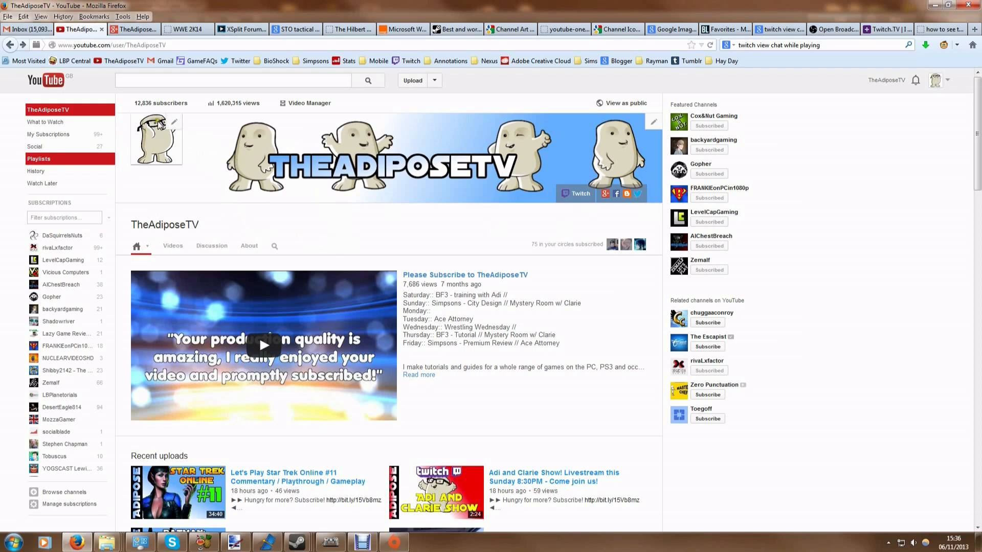
mouse_move(297, 144)
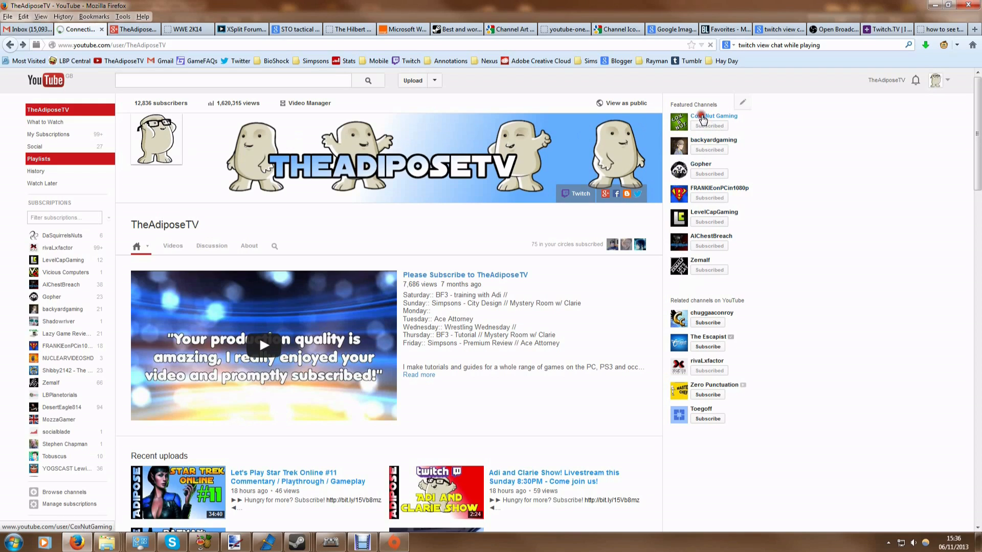
click(712, 116)
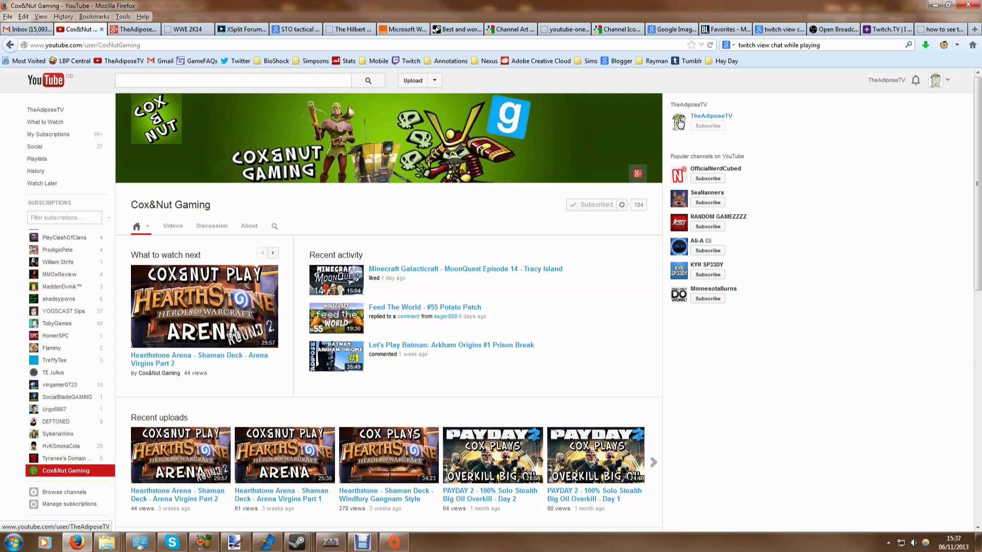
mouse_move(679, 127)
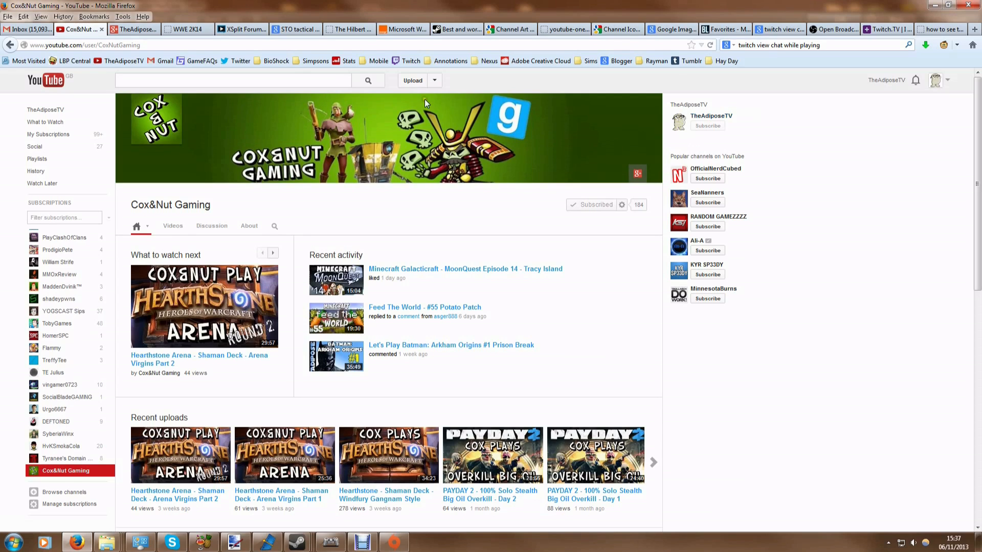
mouse_move(383, 99)
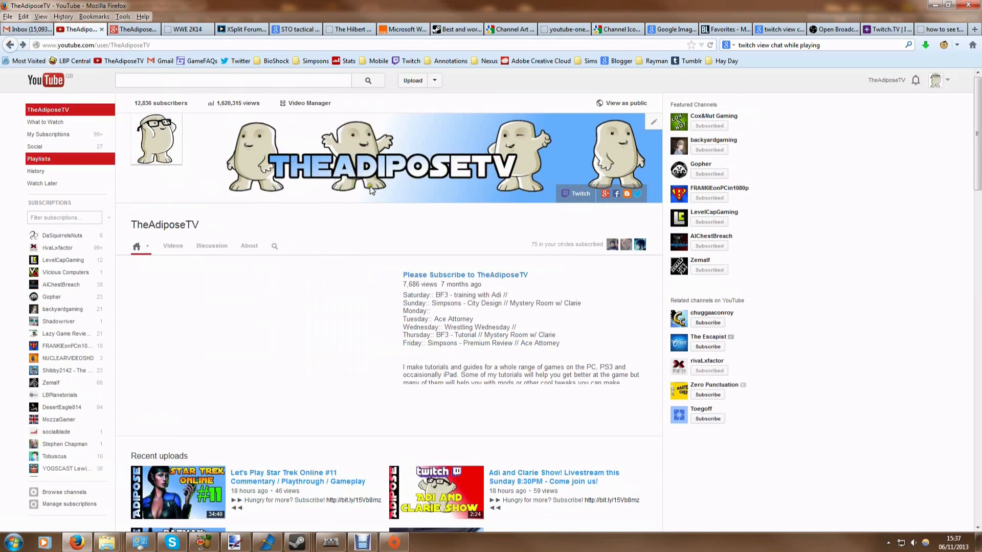
- Open the Simpsons Tapped Out Springfield Downs upload and scroll through its comments and replies
scroll(down, 3)
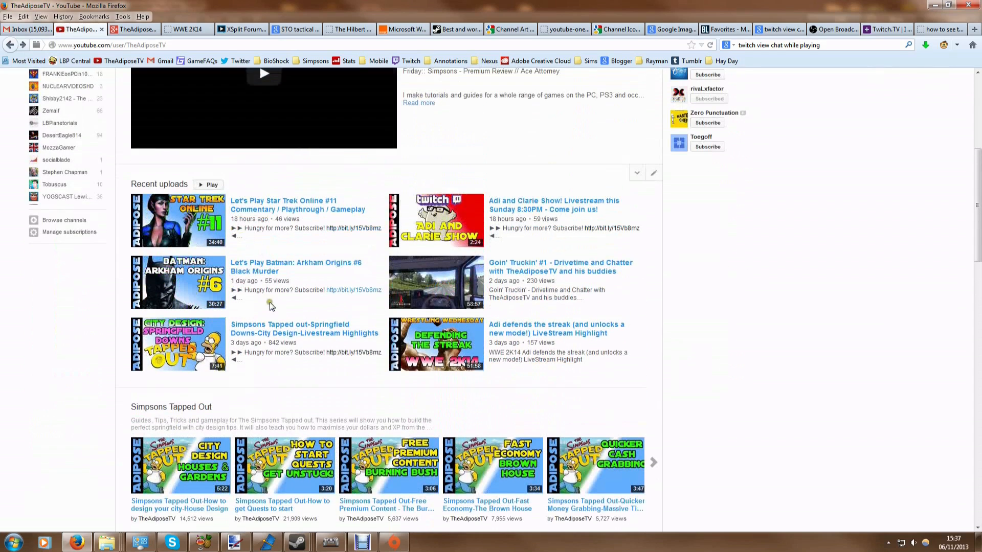
click(178, 343)
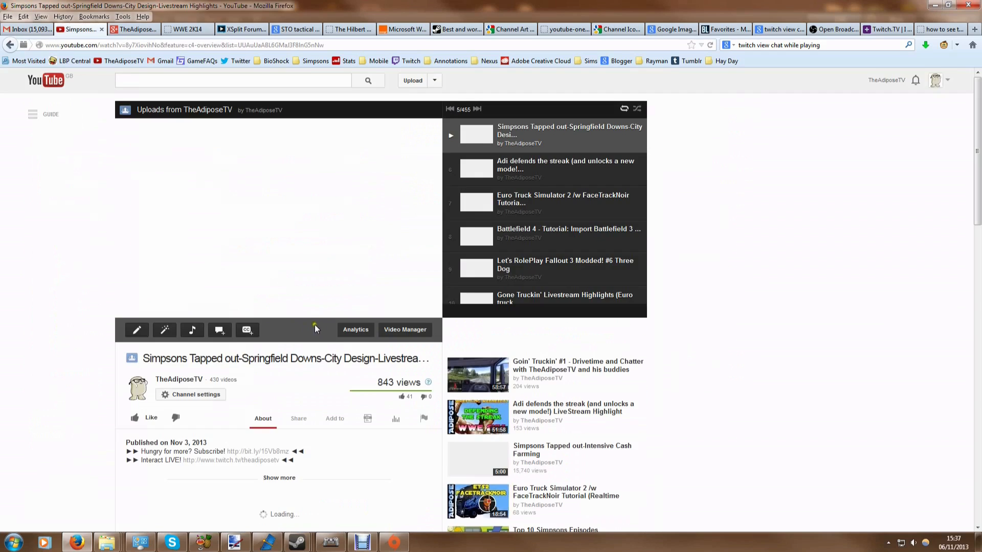
scroll(down, 3)
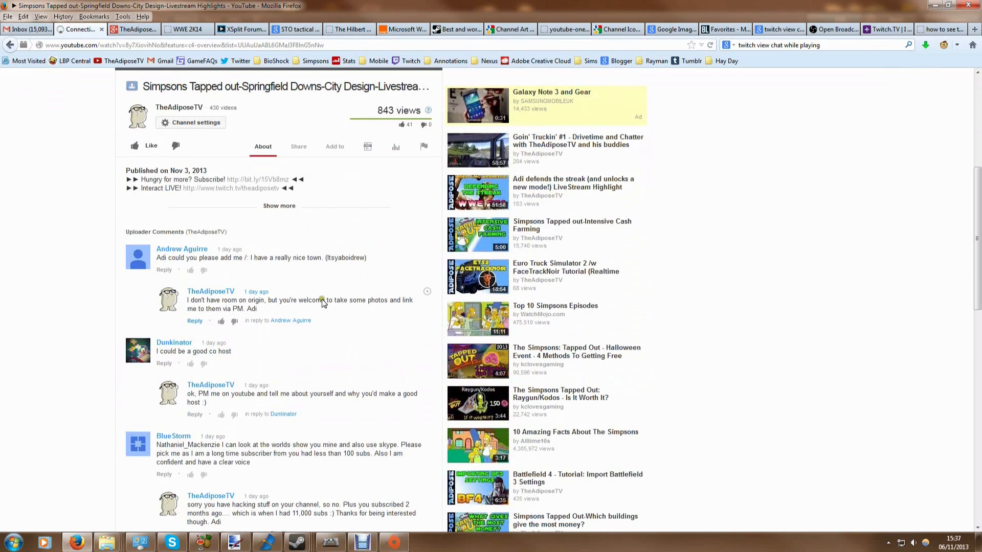
scroll(down, 3)
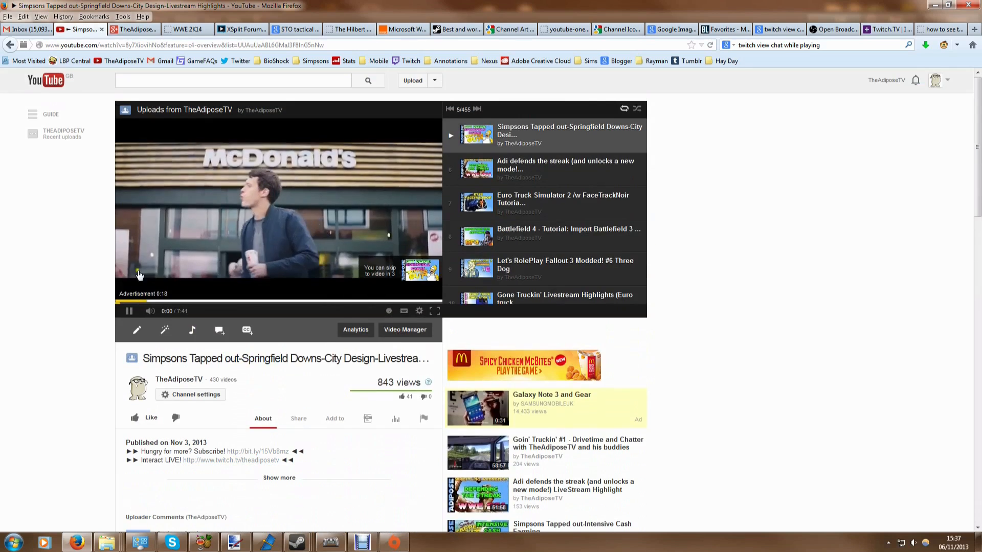
scroll(down, 3)
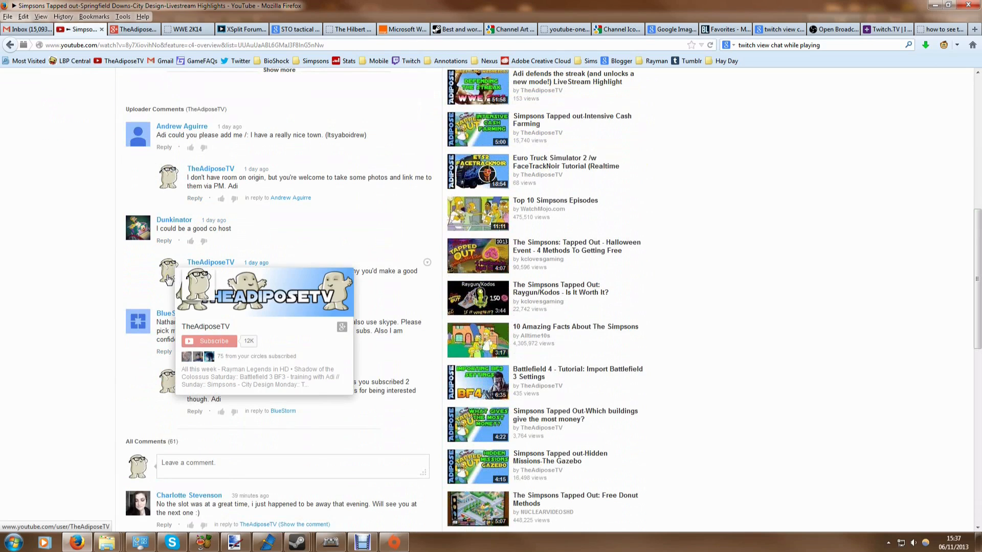
mouse_move(156, 290)
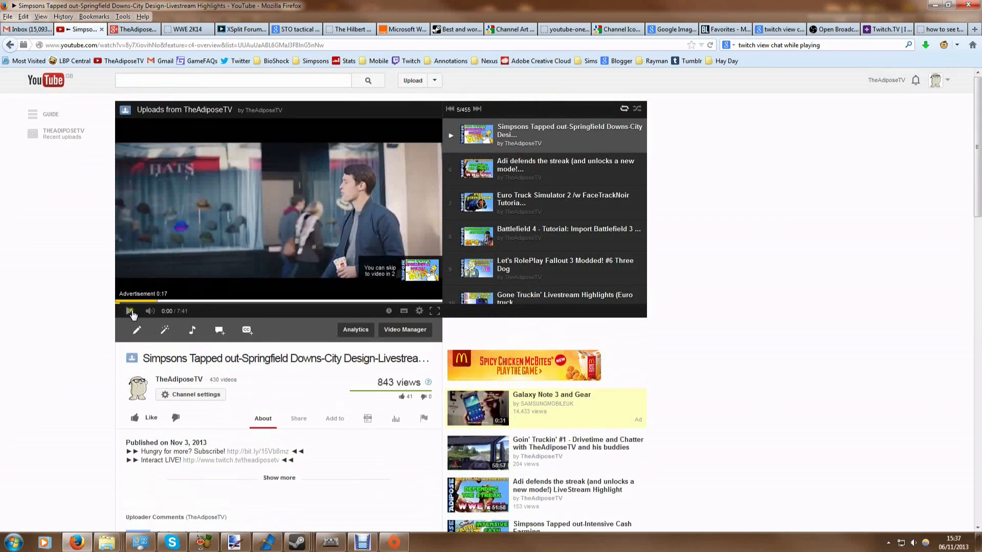
- Resume and skip the advert so the video plays, then switch over to Paint.NET
click(152, 311)
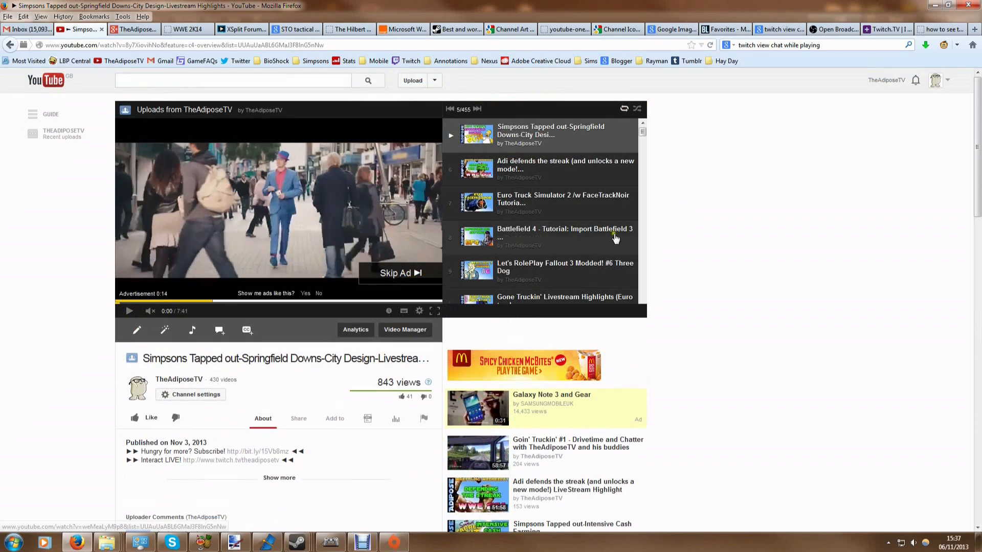
click(401, 272)
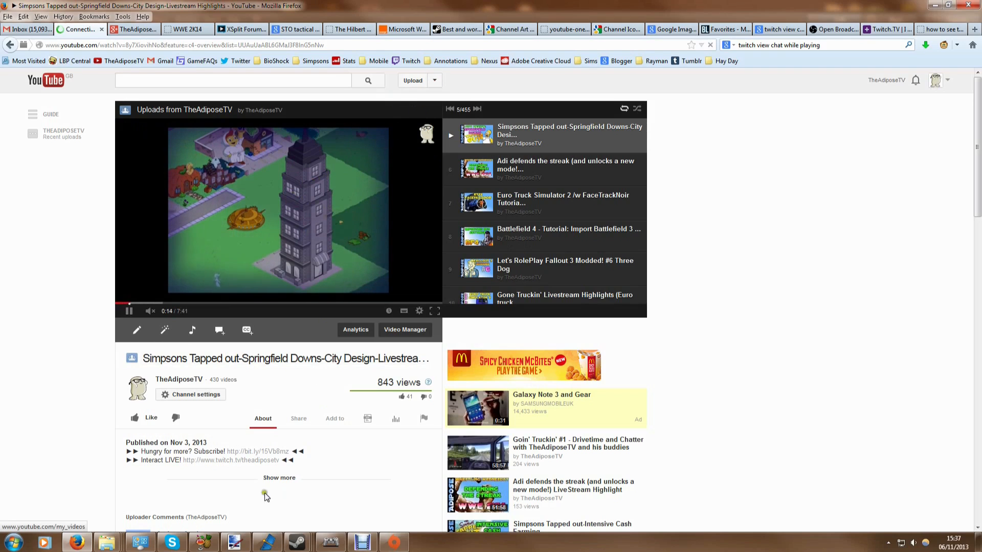
click(232, 542)
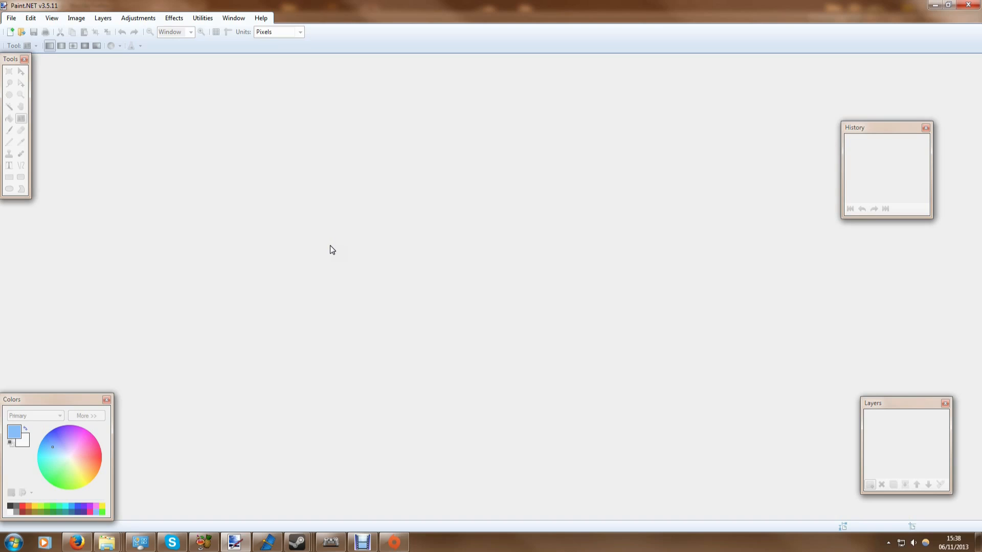
- Show Paint.NET's File menu over the empty workspace
click(10, 17)
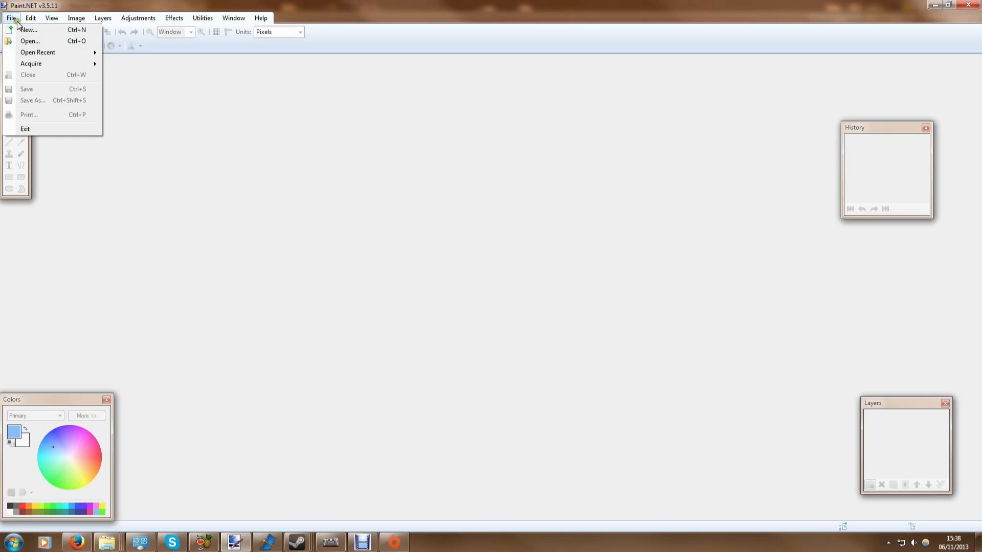
mouse_move(229, 177)
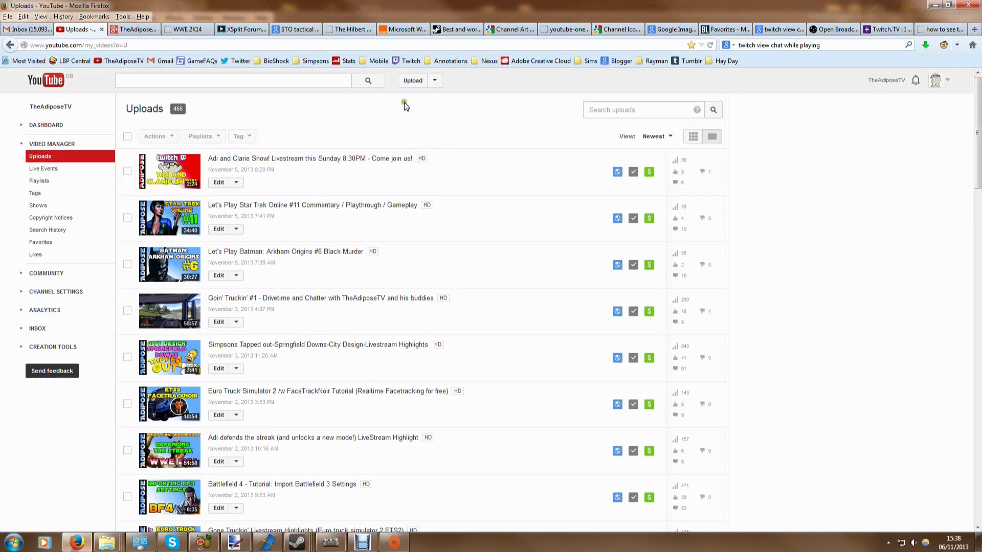
- Highlight YouTube Help's 800 X 800 px channel icon recommendation and bring Paint.NET back to the front
click(614, 29)
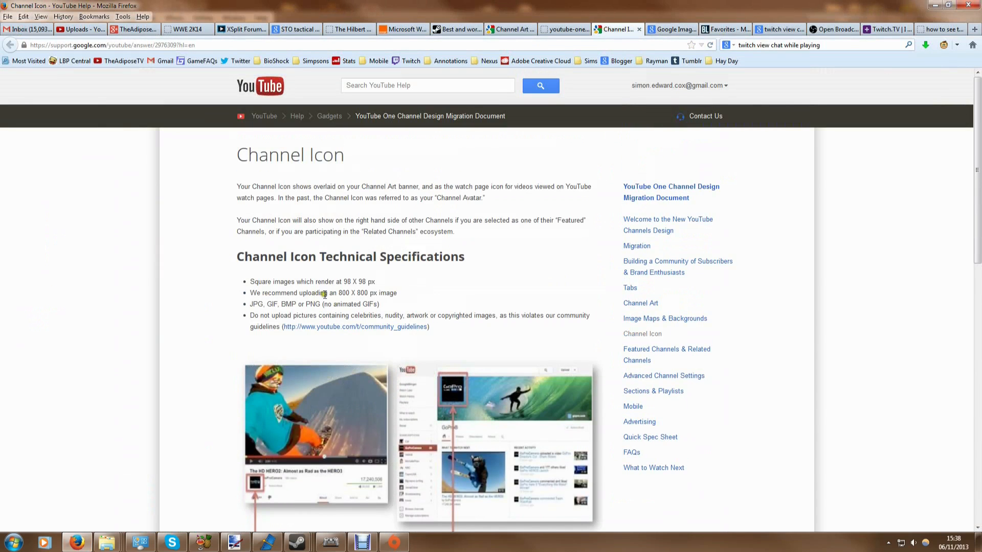
triple_click(323, 293)
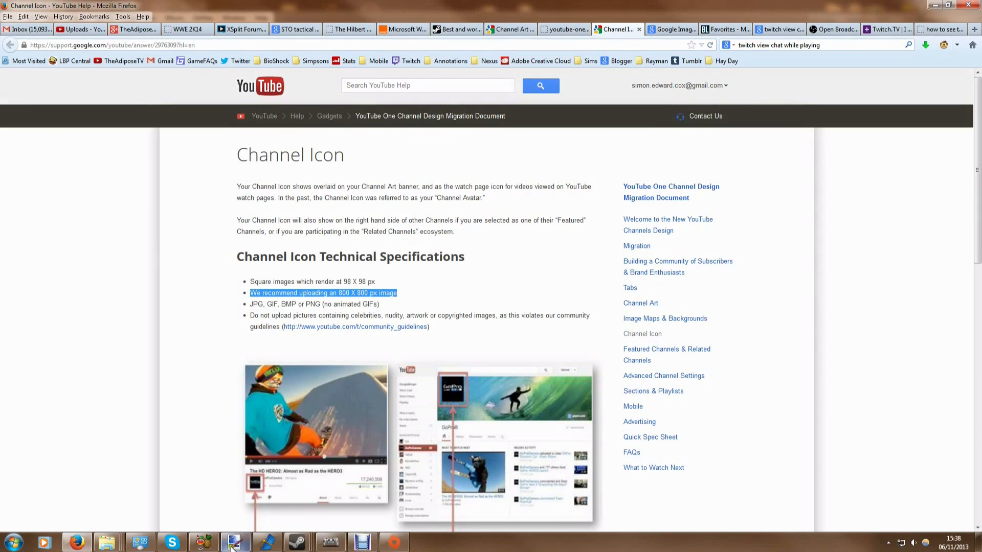
click(232, 540)
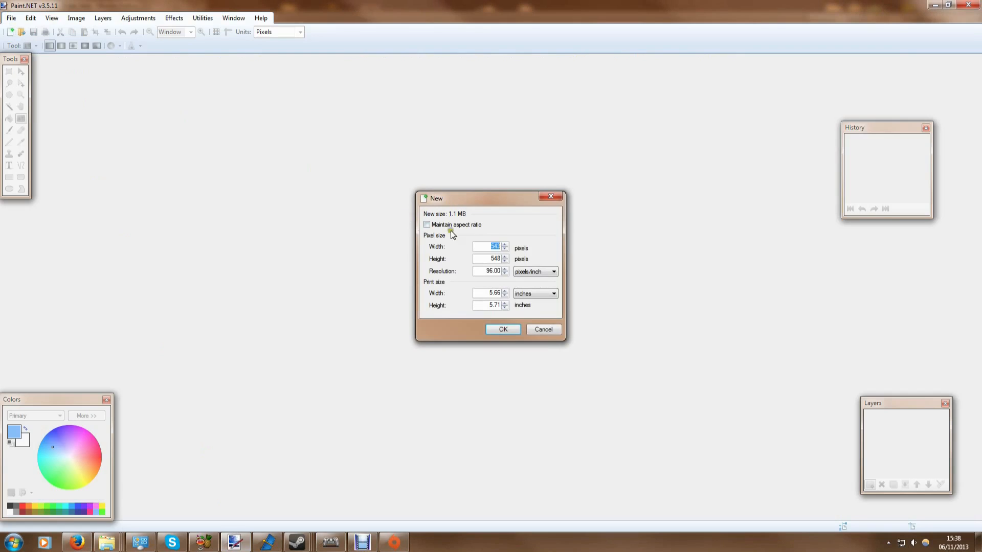
mouse_move(529, 260)
text(800)
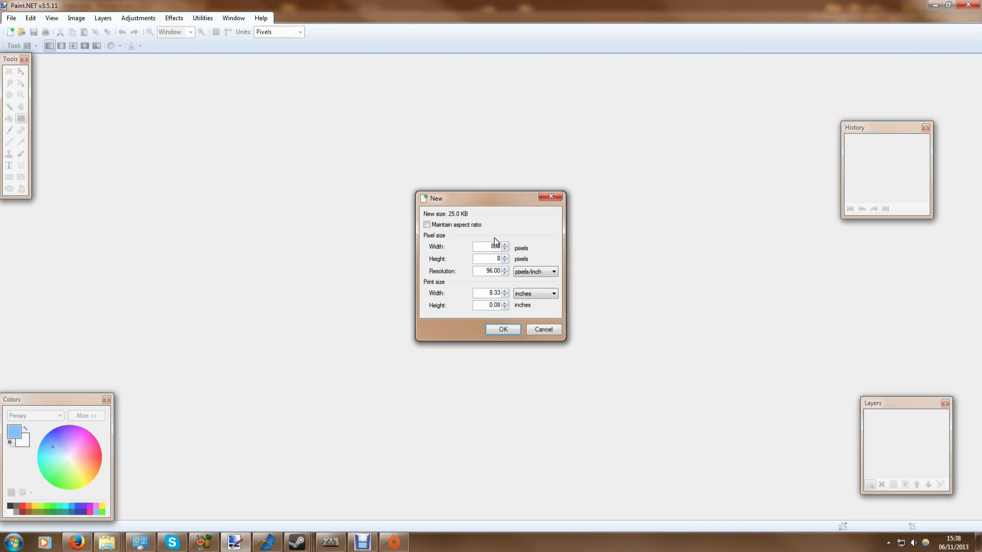
- Create the 800 x 800 image and centre a trial size-288 letter A on it
click(503, 329)
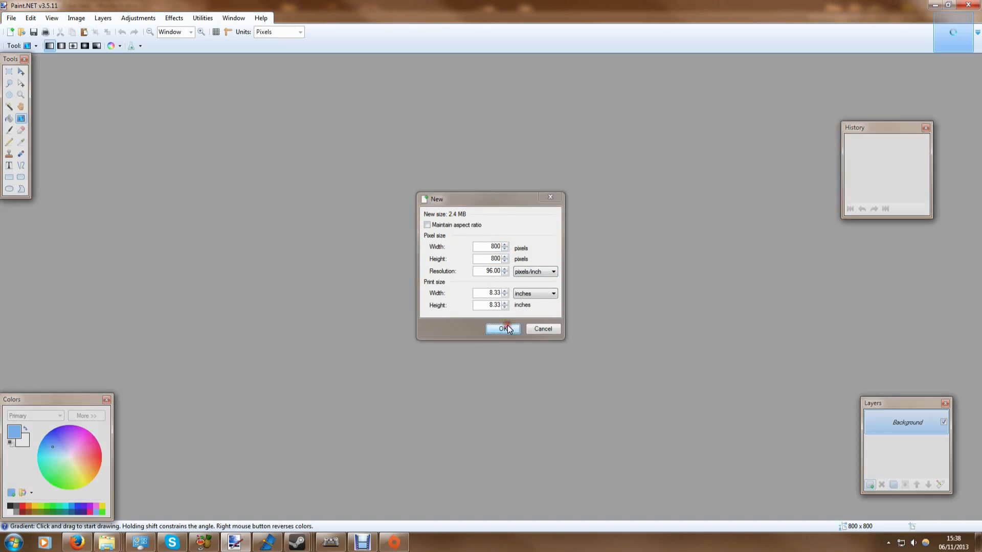
click(503, 329)
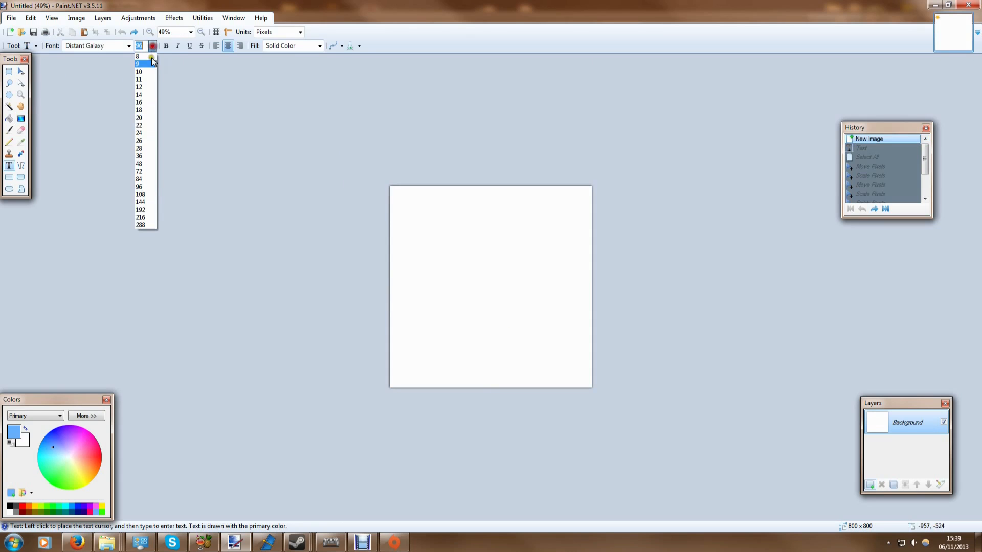
click(140, 225)
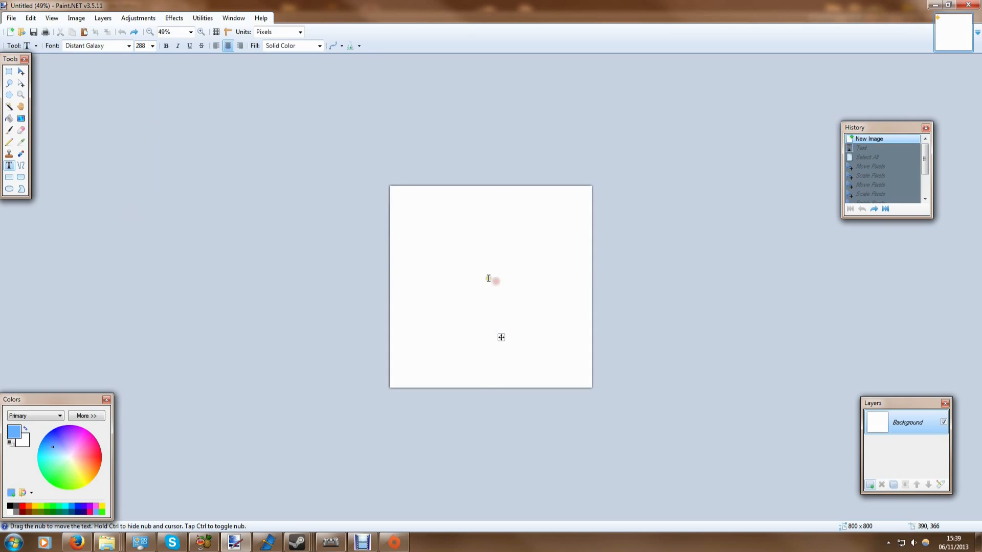
text(A)
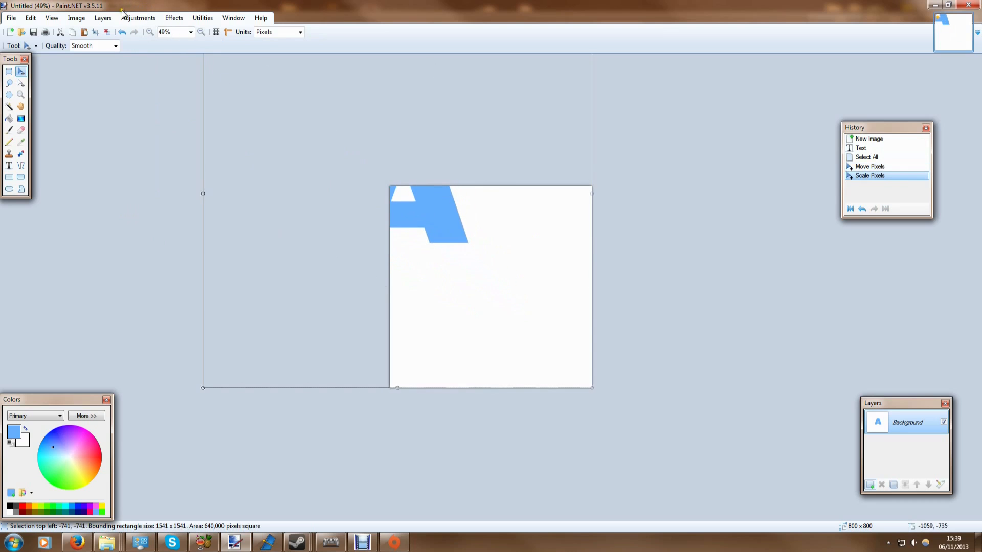
drag(429, 212, 487, 284)
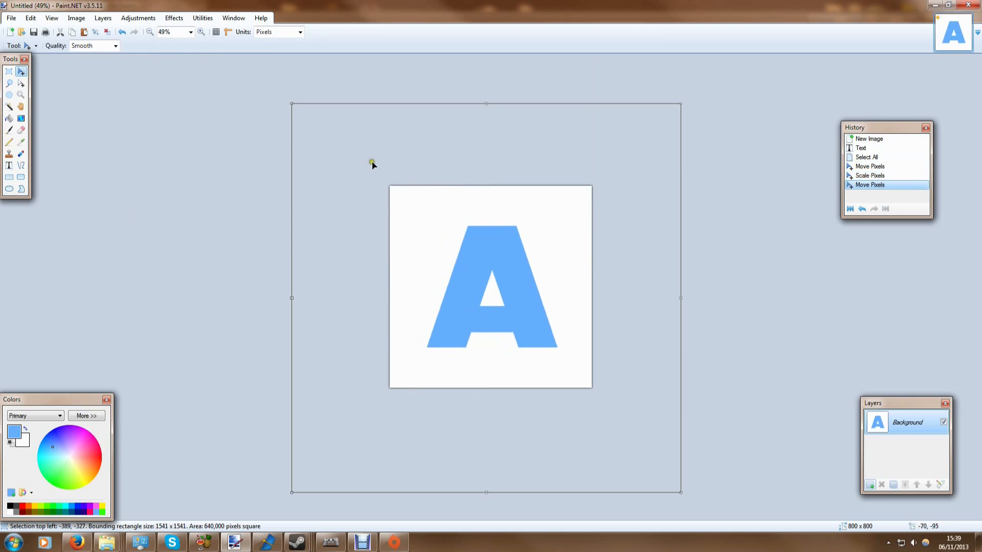
mouse_move(330, 147)
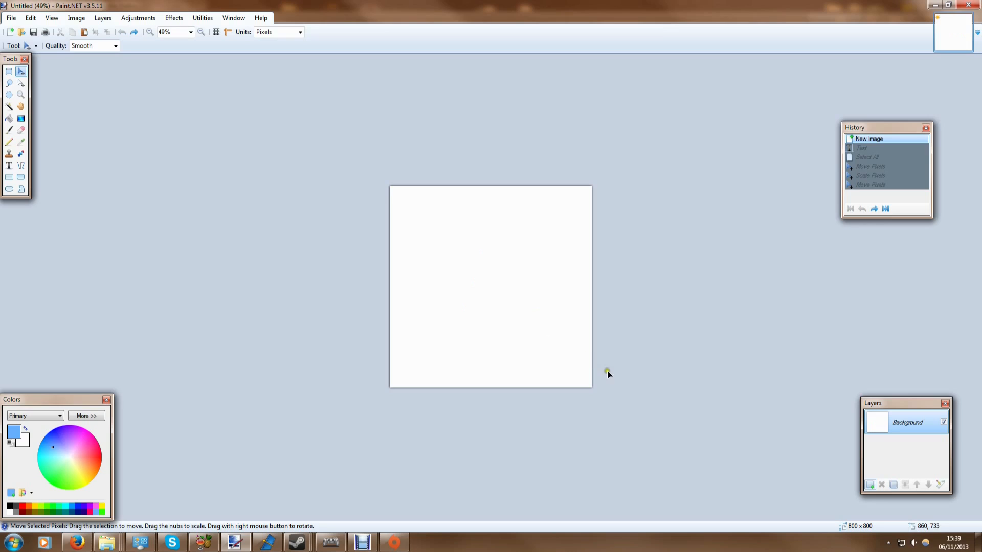
mouse_move(619, 285)
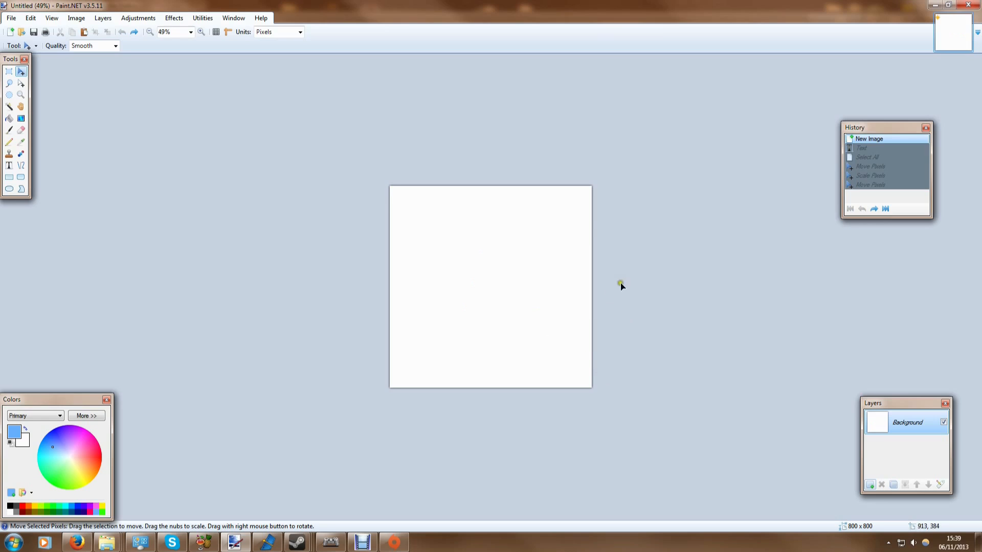
mouse_move(605, 298)
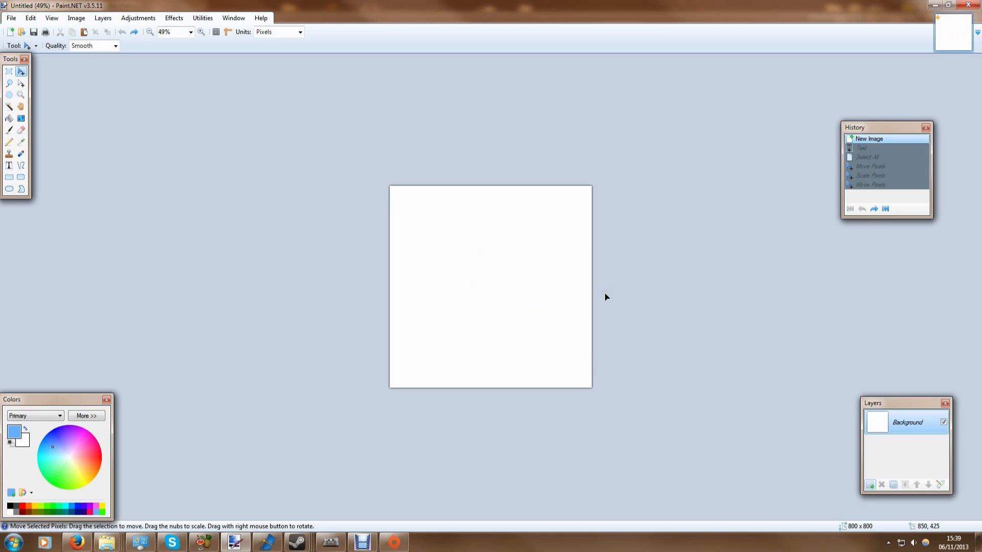
mouse_move(645, 134)
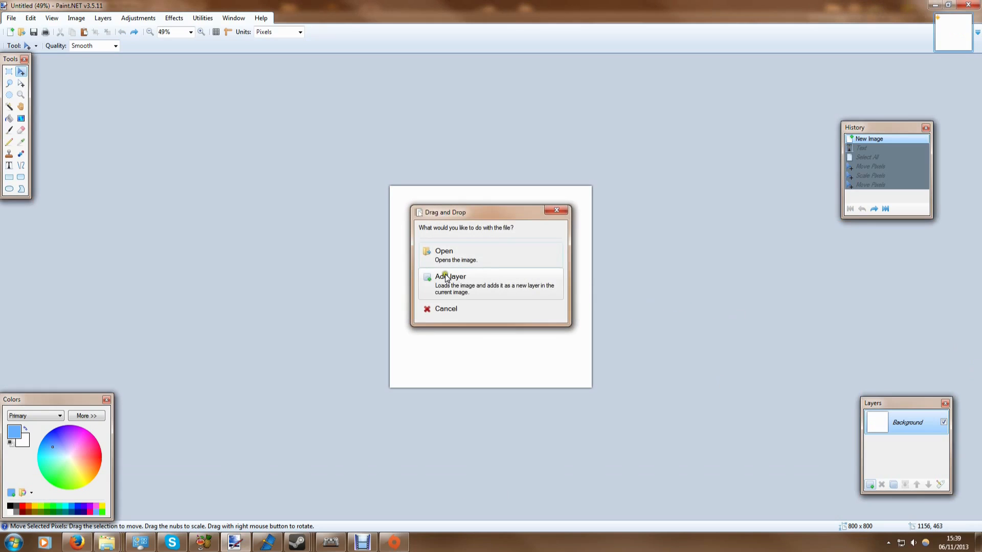
- Open the dropped AdiposeART.png as its own image and add a new empty layer to the icon
click(444, 251)
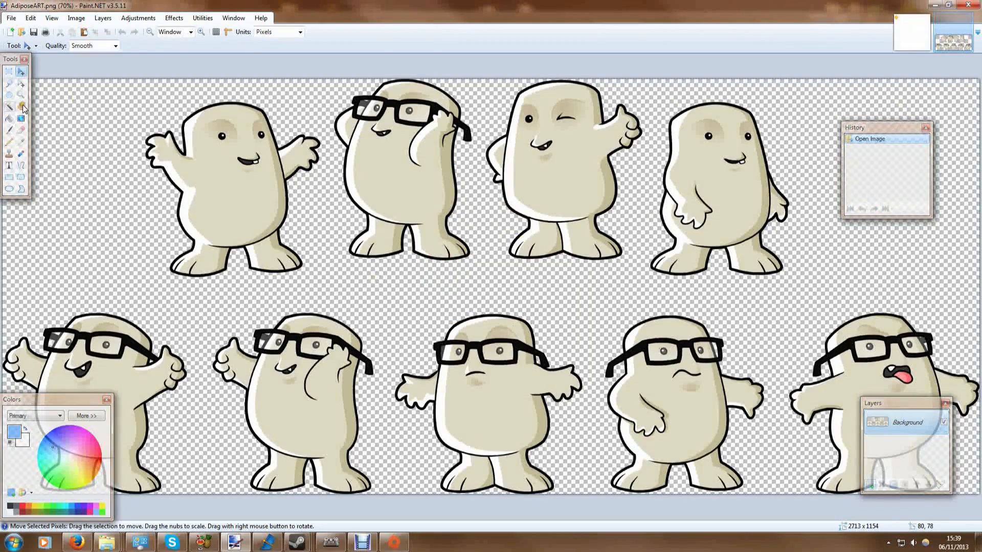
click(7, 69)
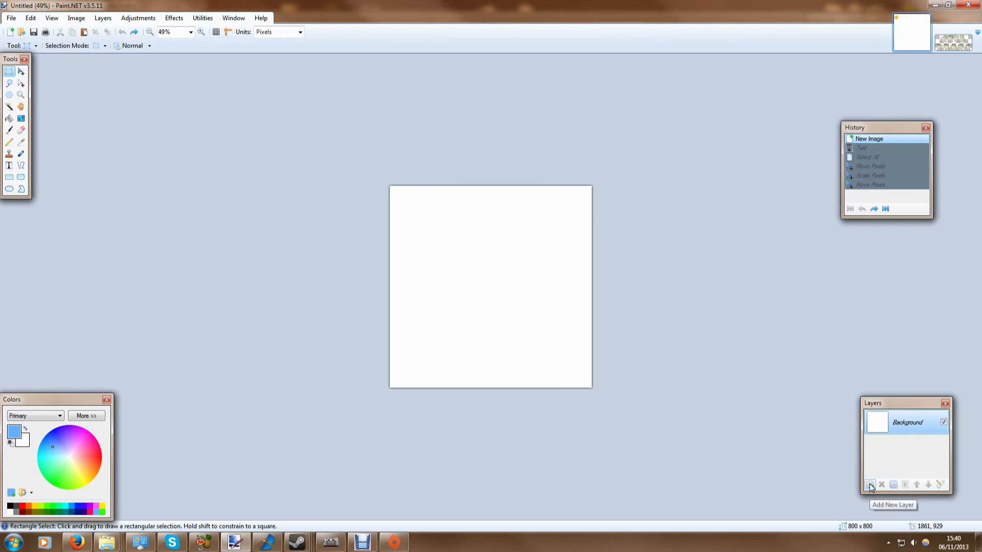
click(870, 485)
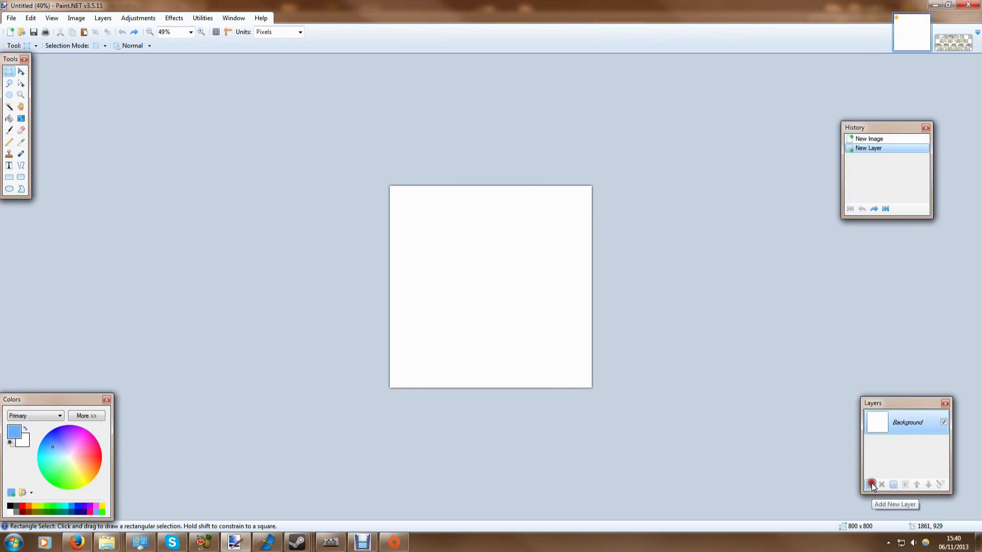
- Make Layer 2 active for the pasted tongue-out Adipose and pick the colour fill tool
click(870, 499)
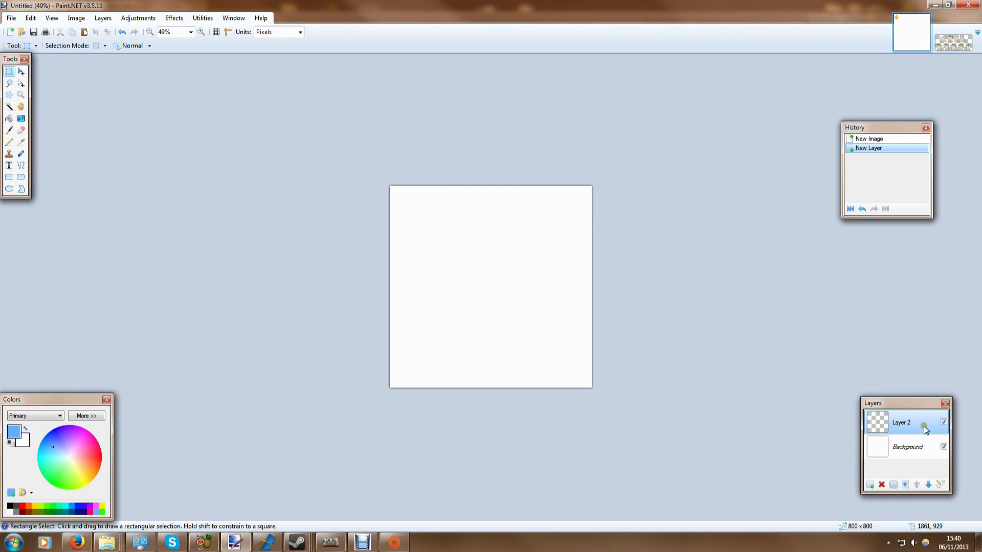
mouse_move(448, 235)
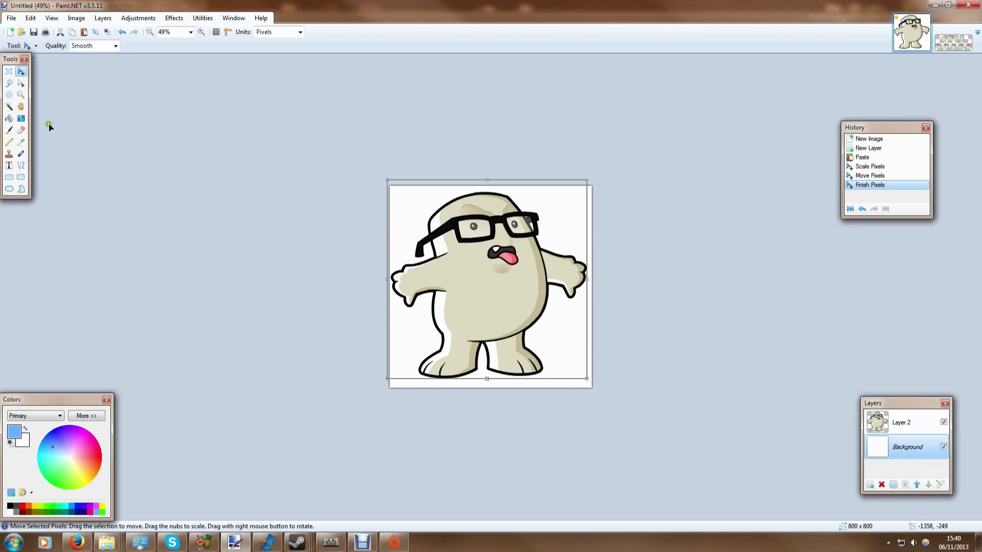
click(9, 120)
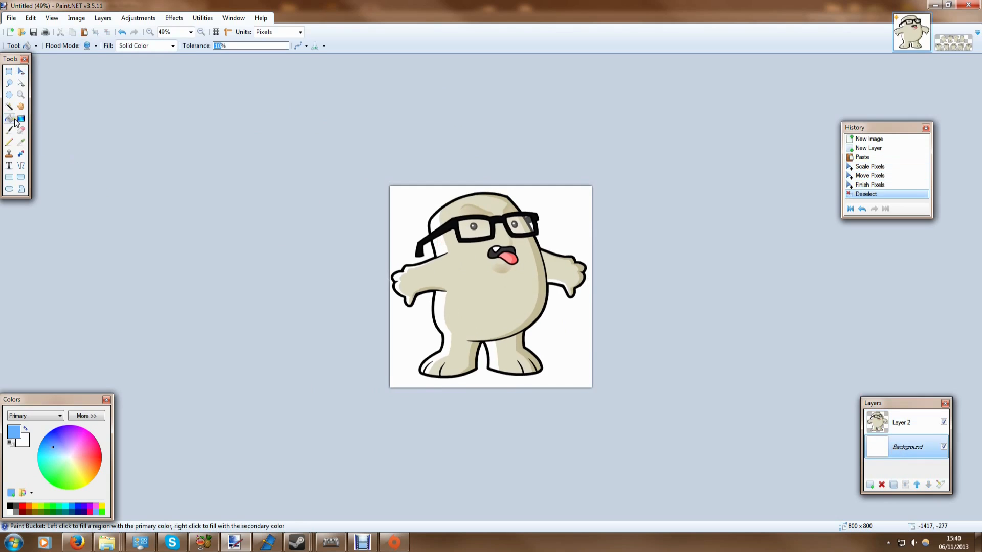
- Choose the Gradient tool for the white-to-blue background fill
click(20, 118)
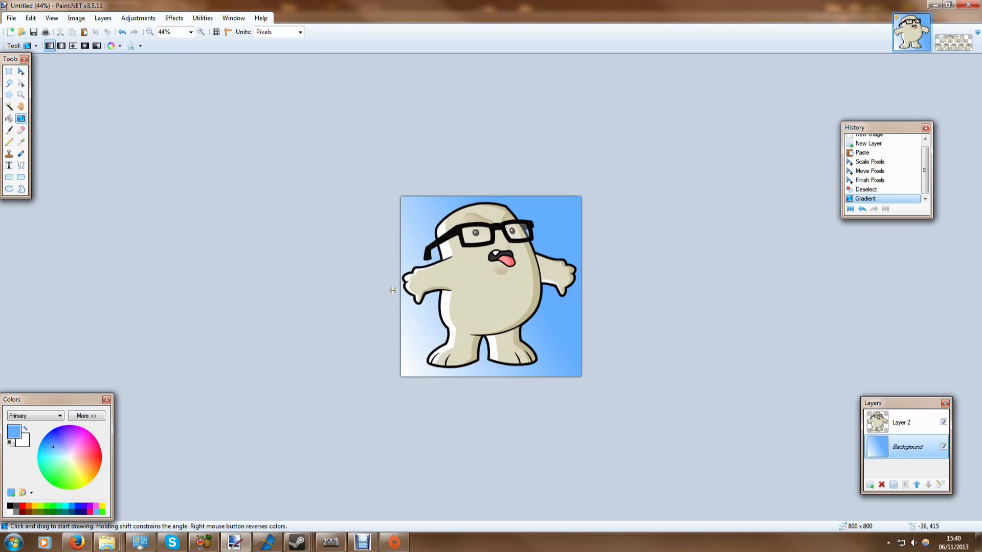
mouse_move(418, 255)
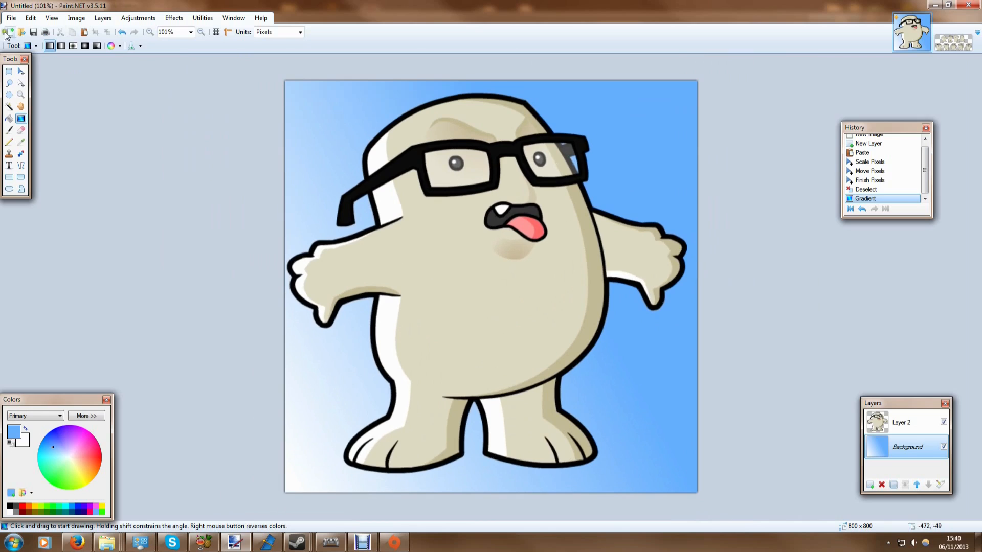
- Switch to Firefox and show TheAdiposeTV's Video Manager Uploads list
click(9, 17)
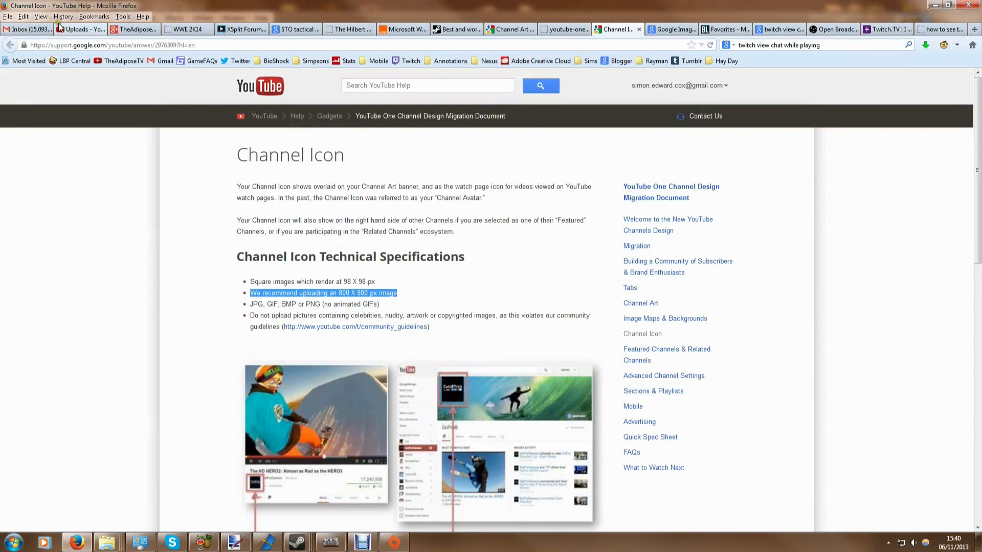
click(82, 29)
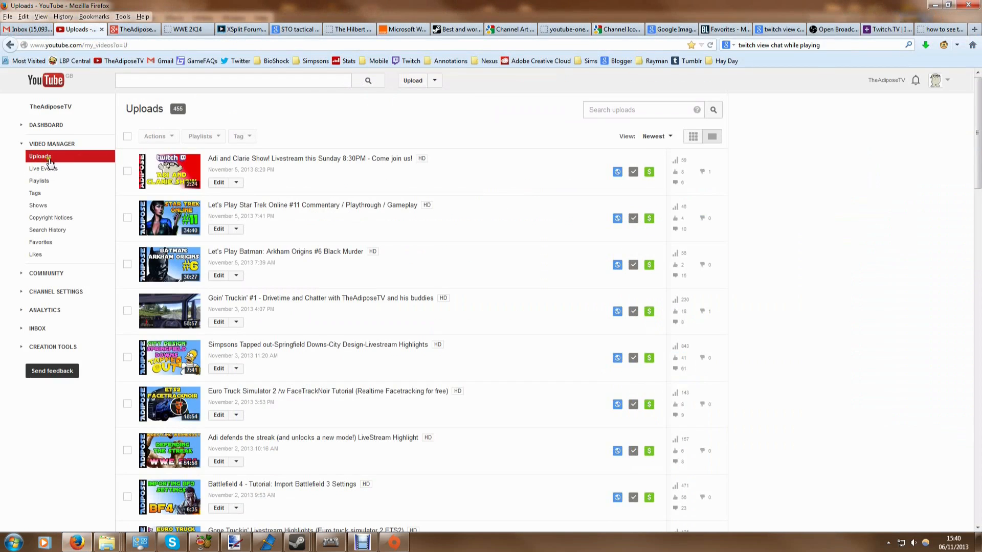